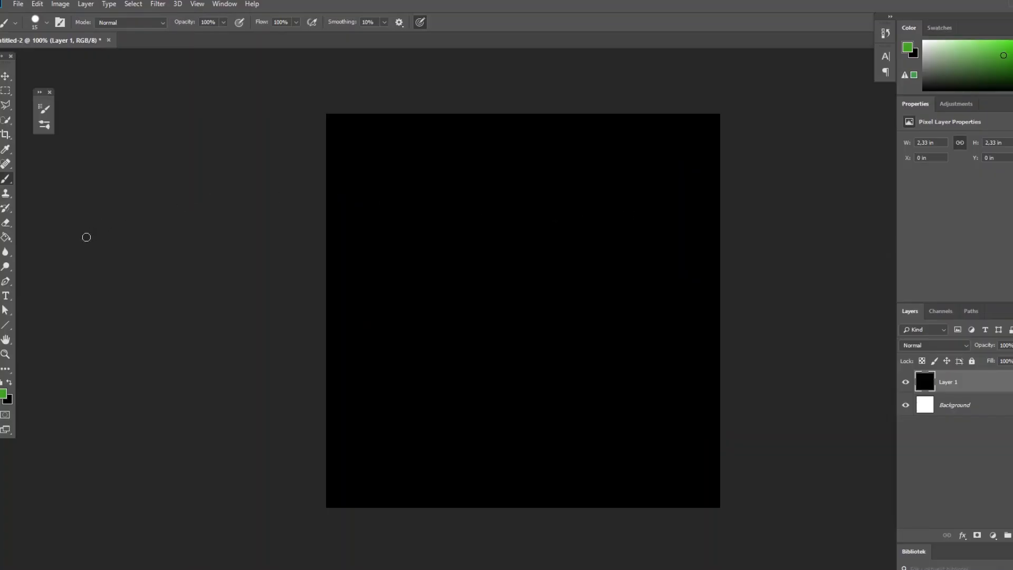
Step: Add the word SLIME in bold white Gobold lettering on the black canvas
click(7, 295)
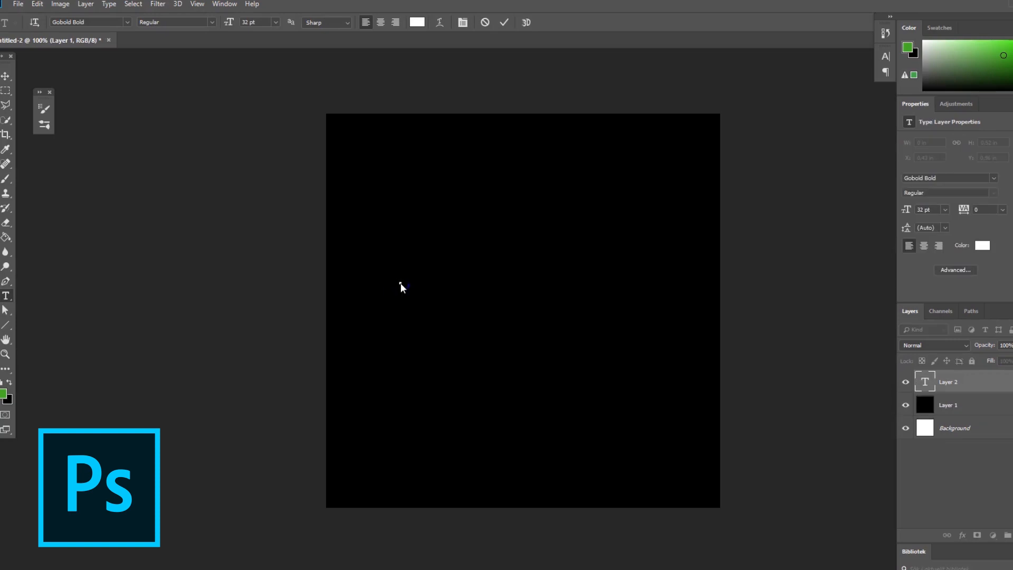
text(SLIME)
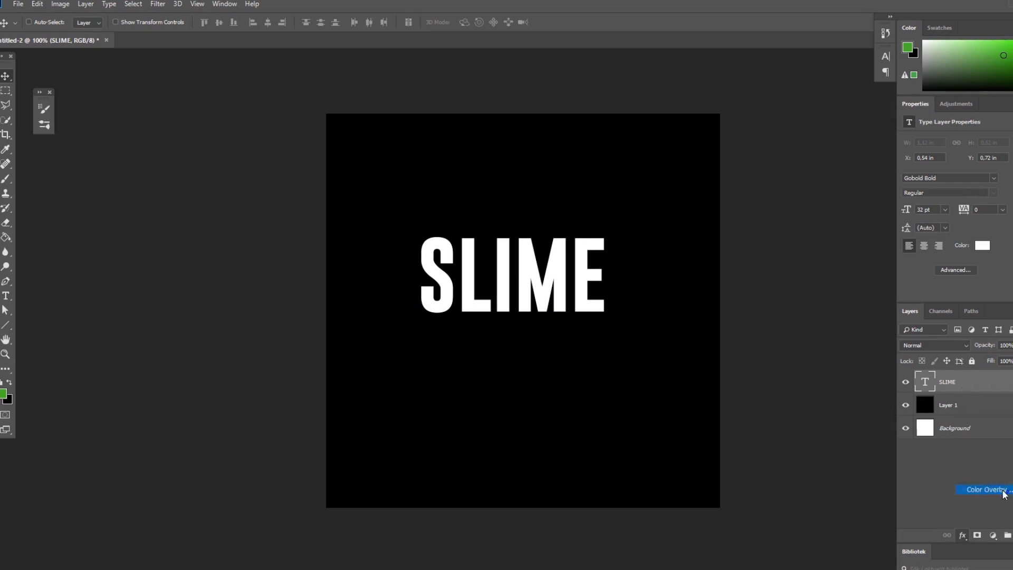
Step: Give the SLIME text a bright green #3cff00 Color Overlay
click(984, 488)
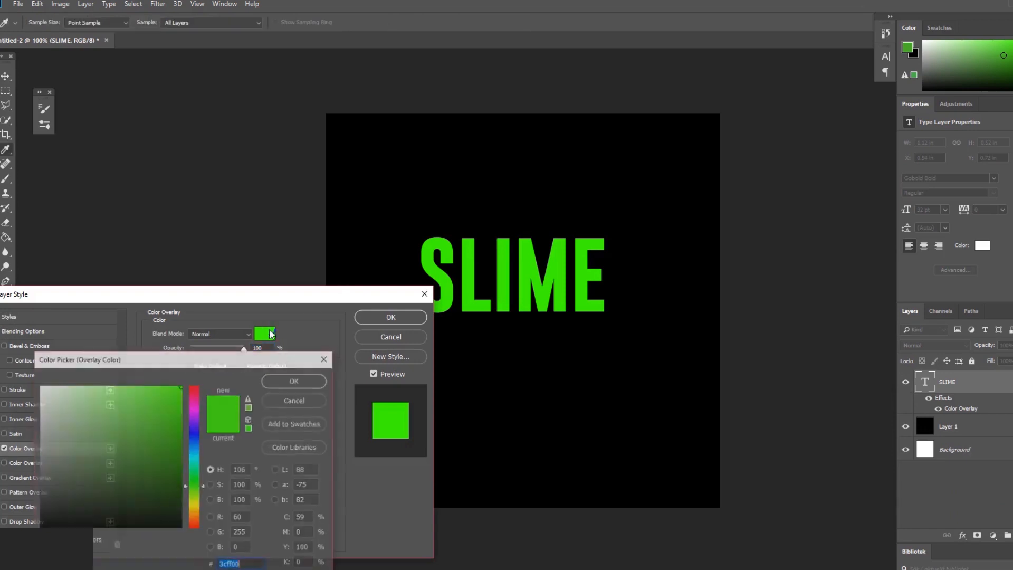
click(294, 380)
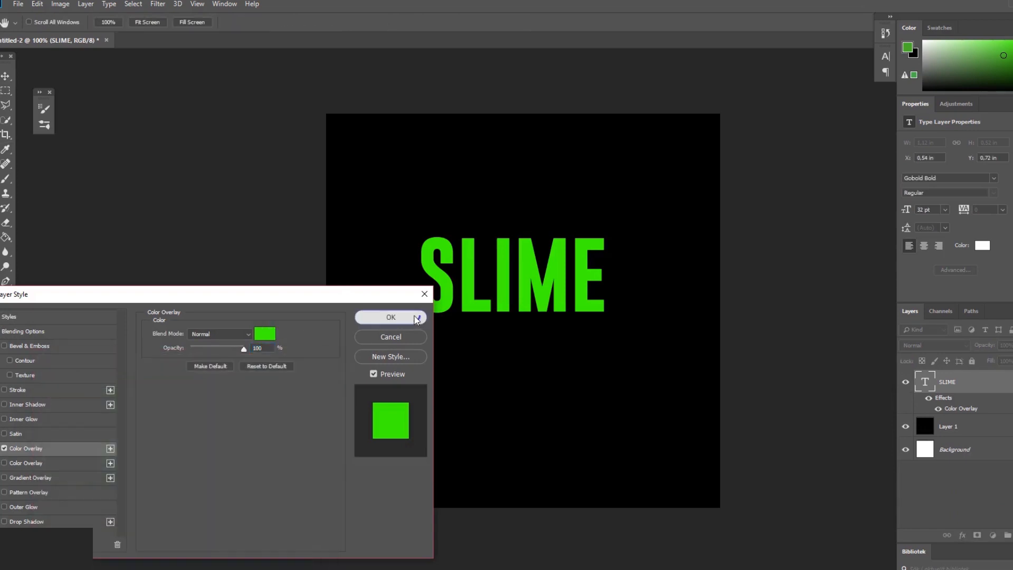
click(390, 317)
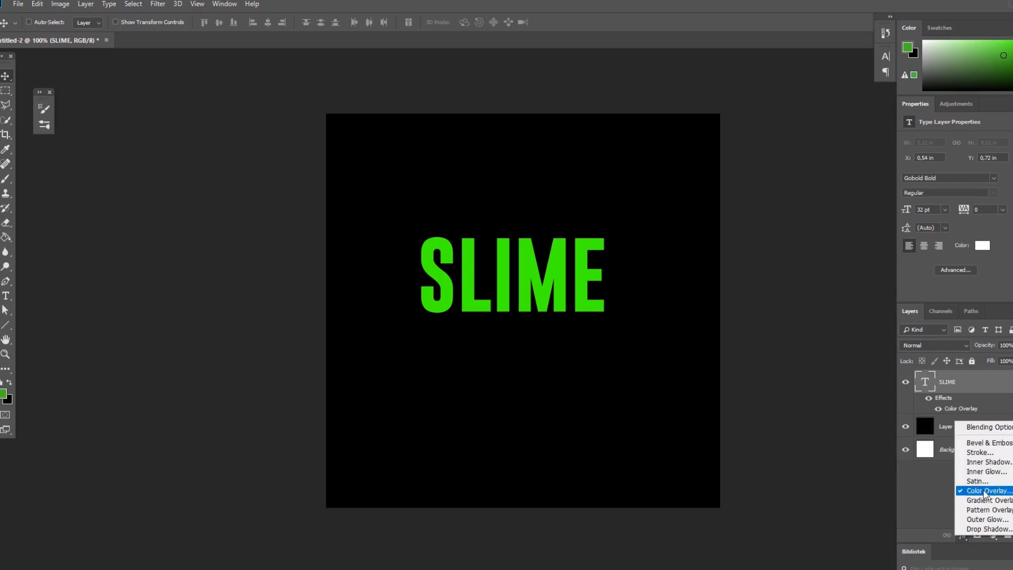
Step: Add a Stroke outline in the same green around the letters
click(980, 452)
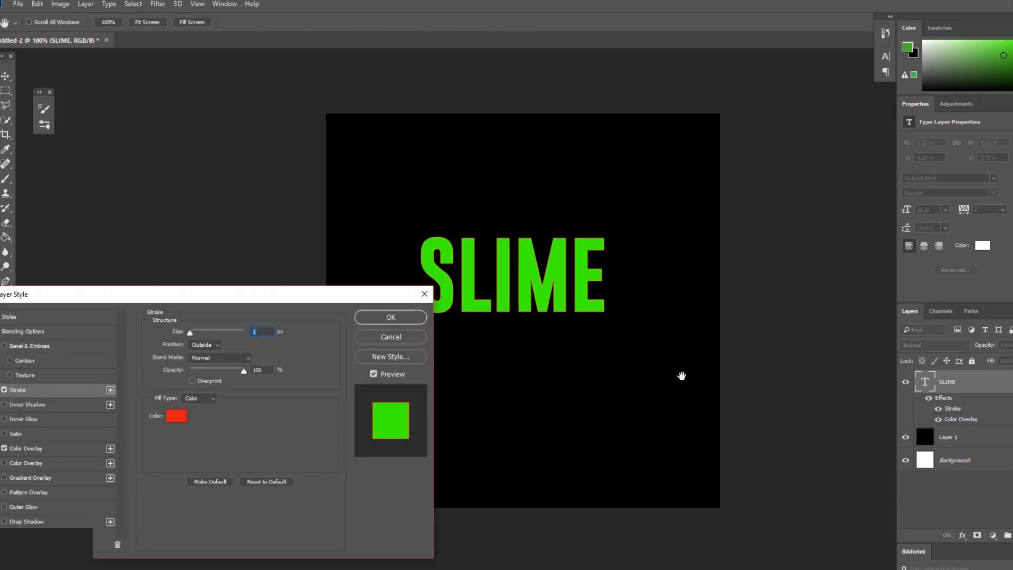
click(176, 416)
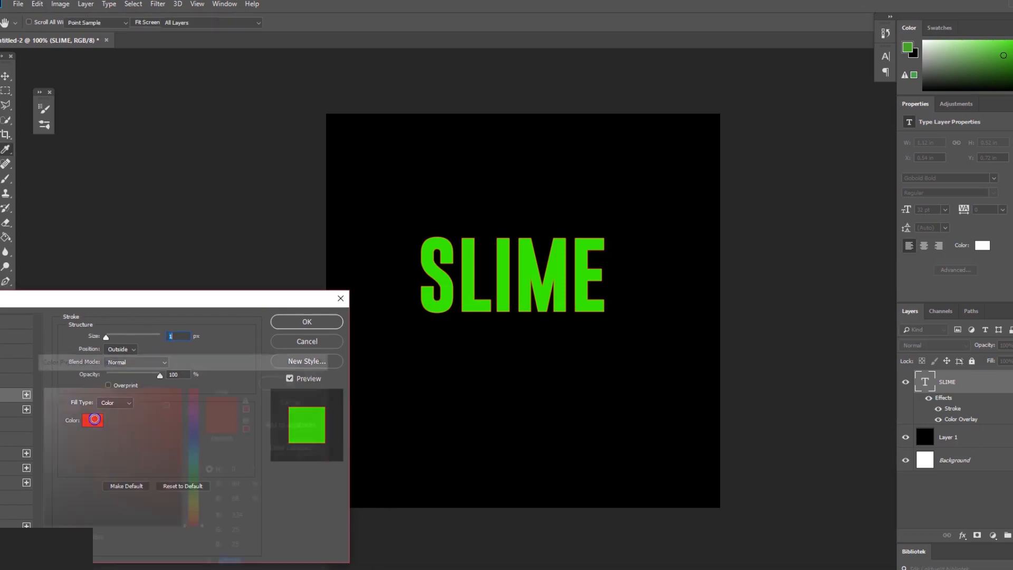
click(93, 420)
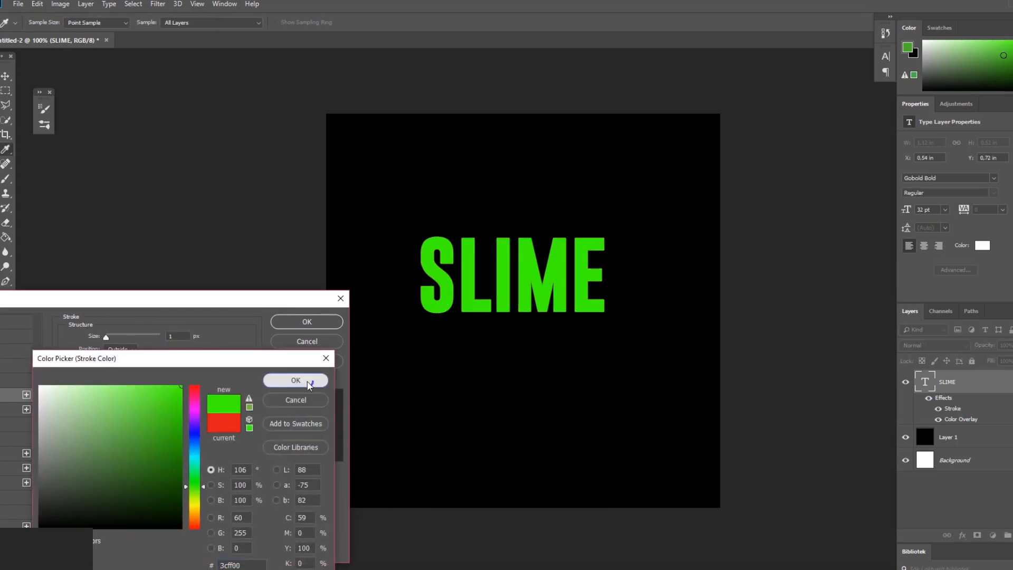
click(296, 379)
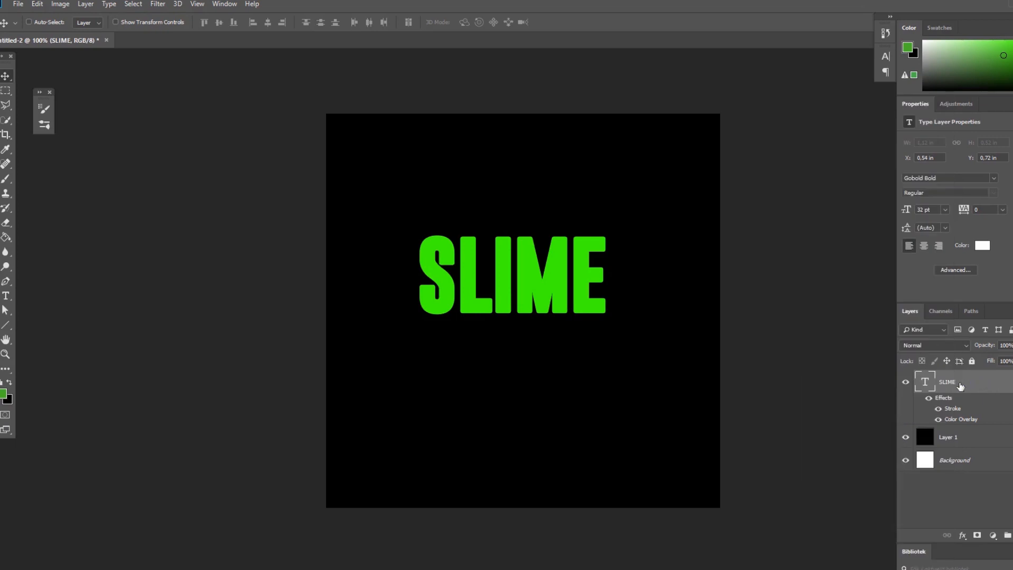
Step: Rasterize the SLIME layer style into pixels and paint drips and white highlights
right_click(947, 382)
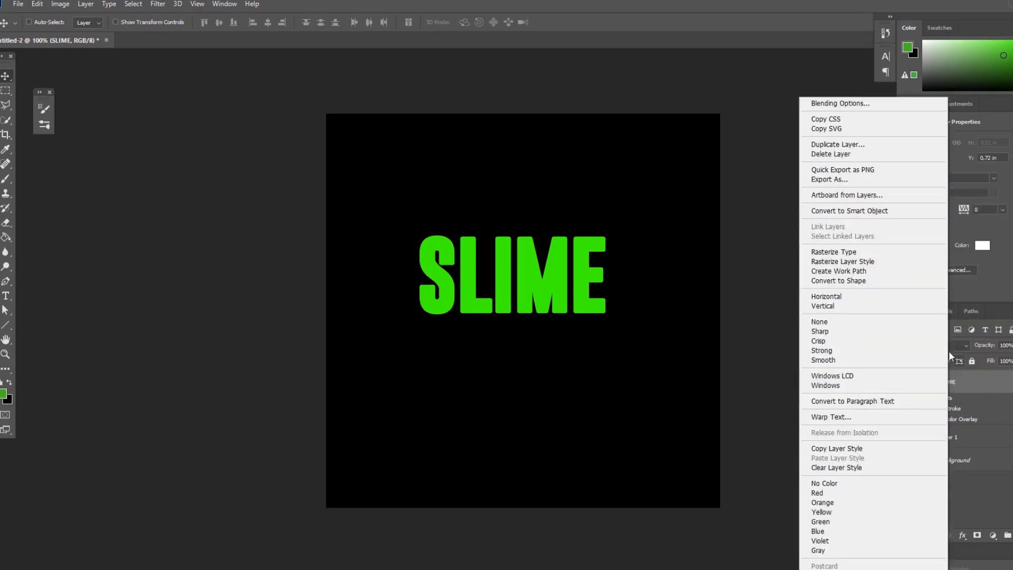
click(833, 251)
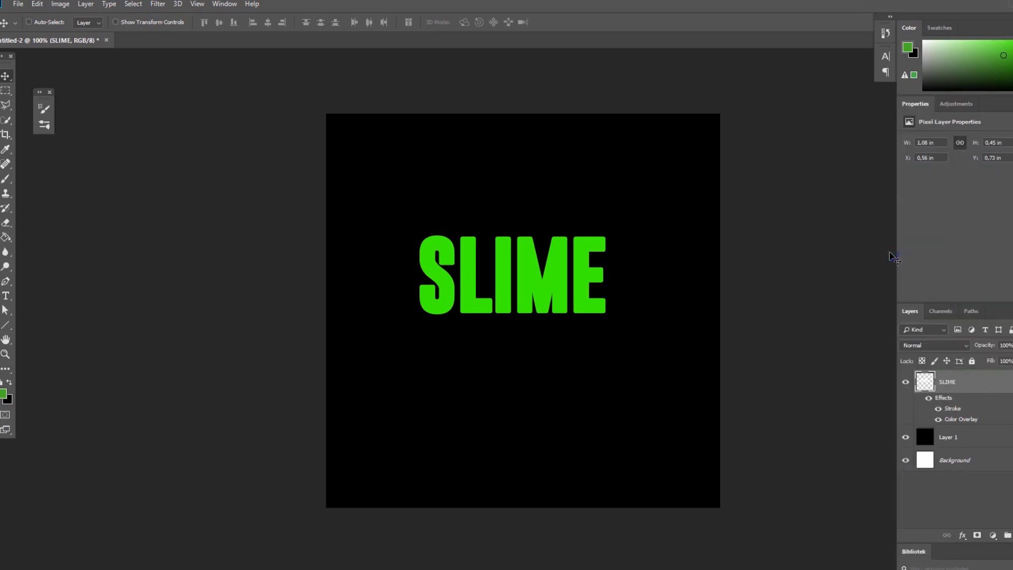
right_click(947, 381)
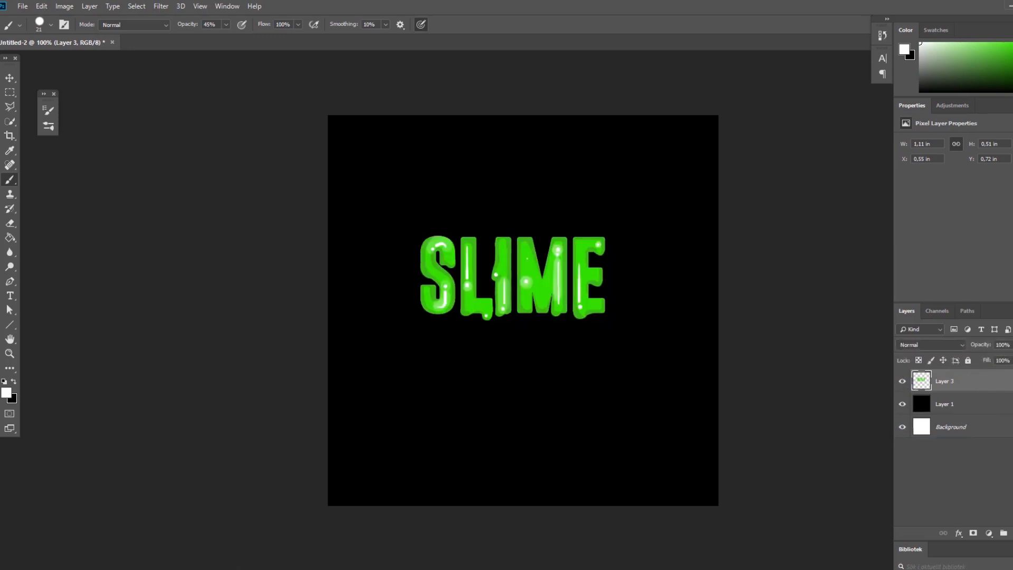
mouse_move(40, 452)
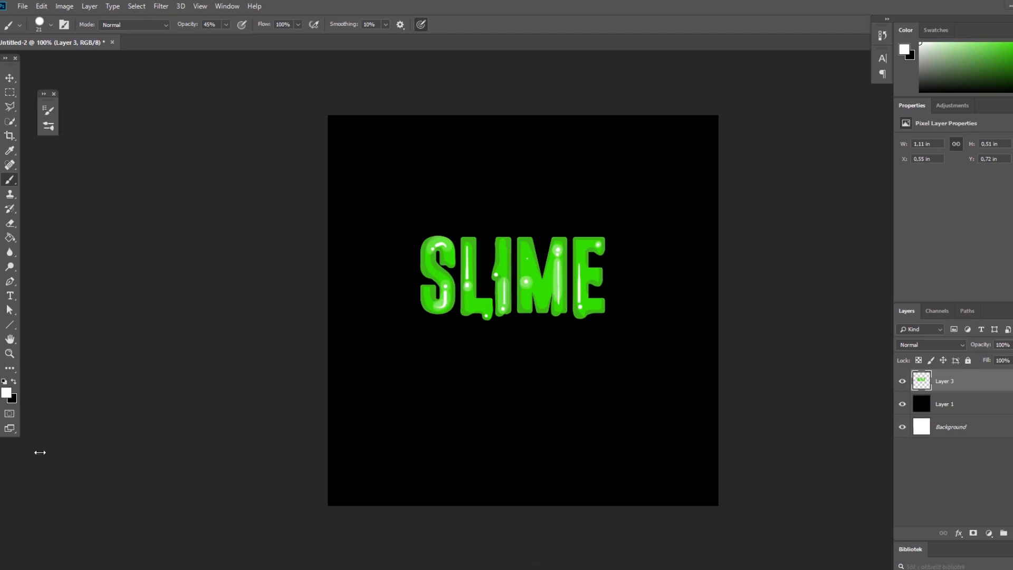
click(22, 6)
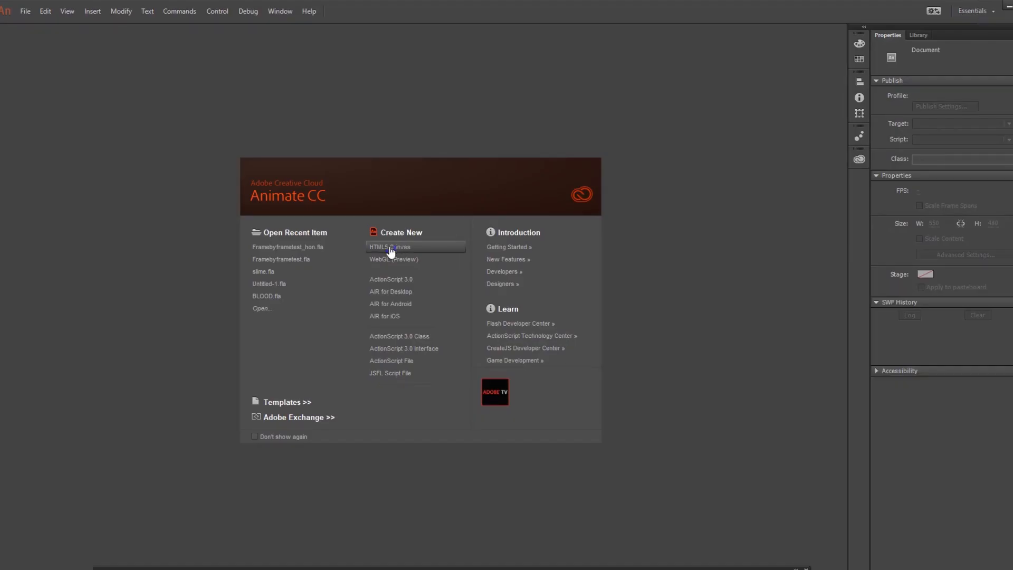
Step: Create a new HTML5 Canvas document with a 700-pixel stage size
click(389, 246)
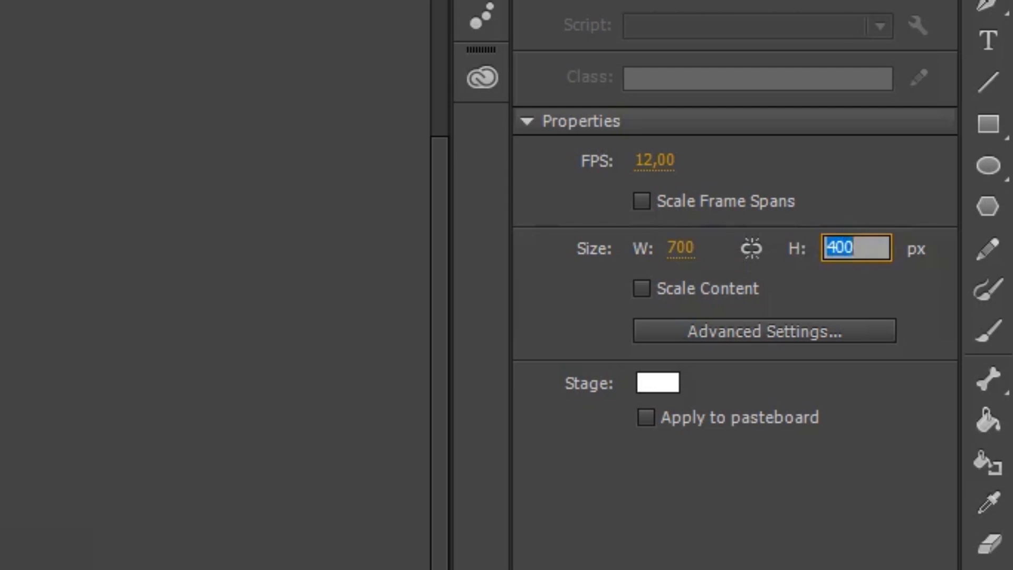
text(700)
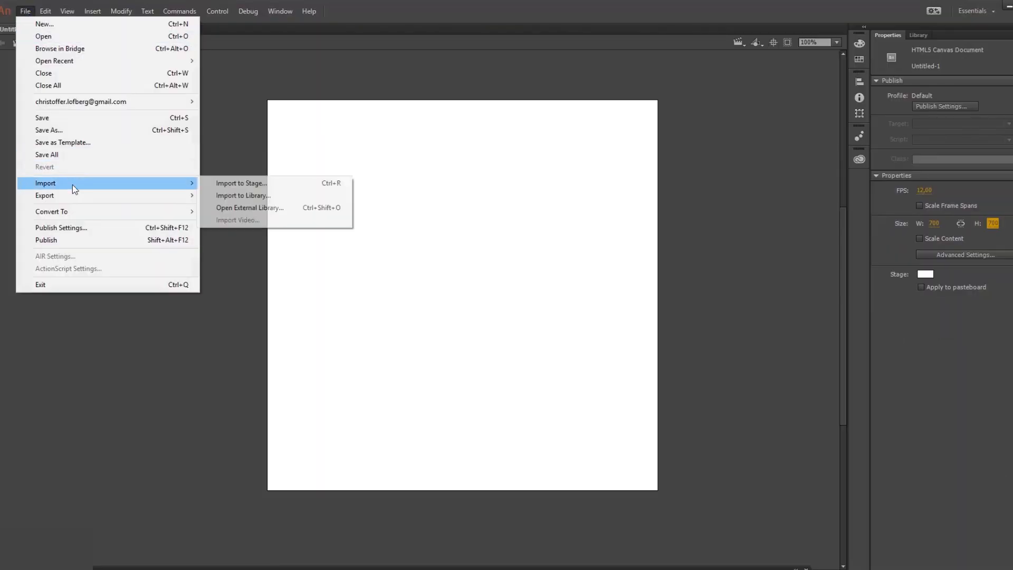
Step: Import the slime logo to the stage and convert its layer frames to keyframes
click(240, 183)
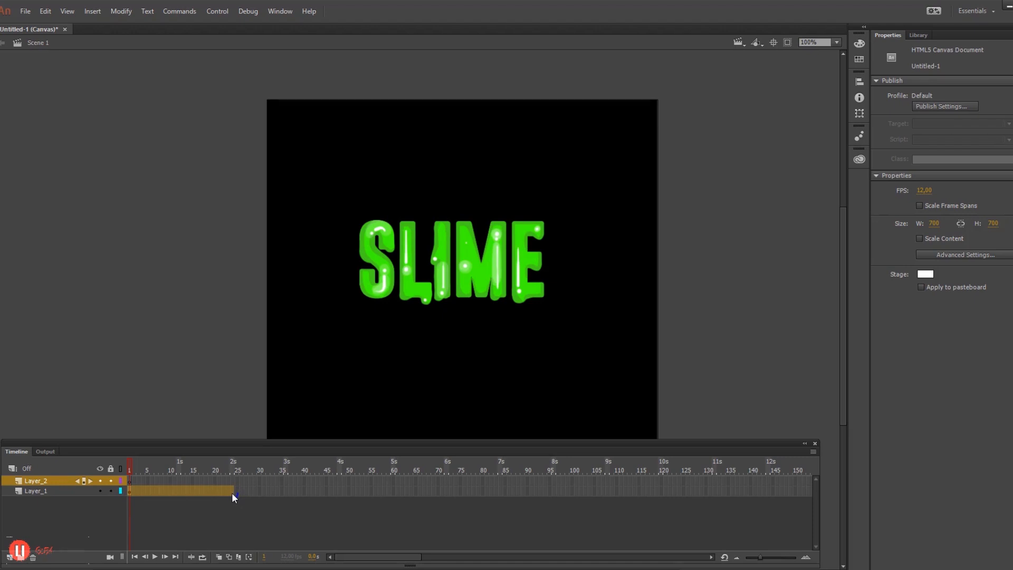
right_click(213, 494)
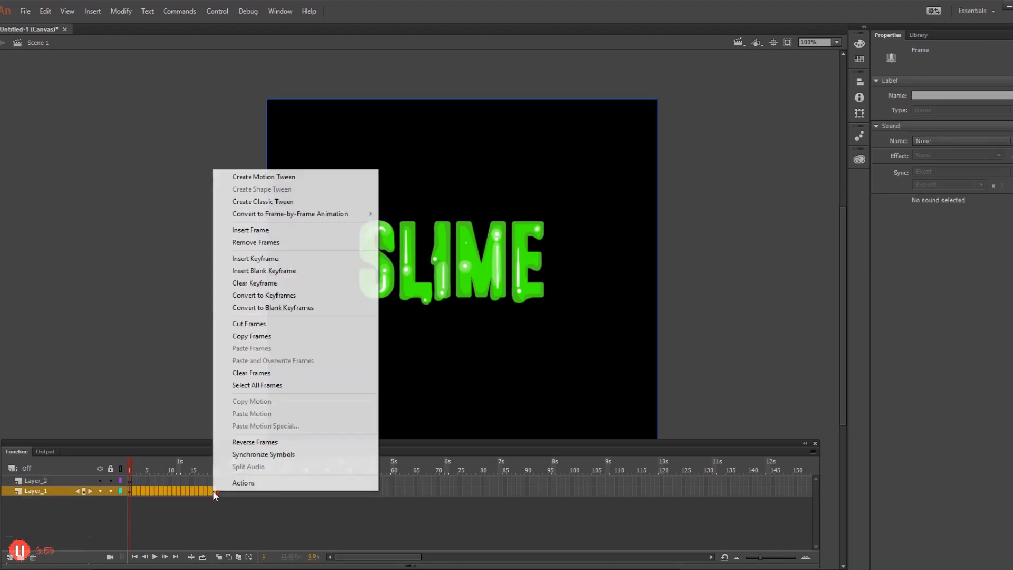
mouse_move(273, 307)
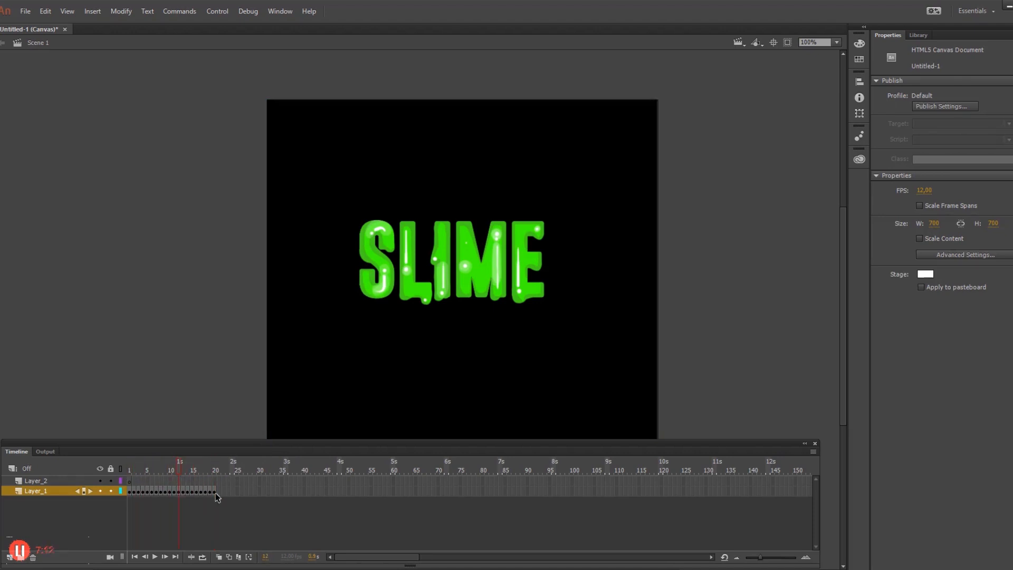
click(213, 492)
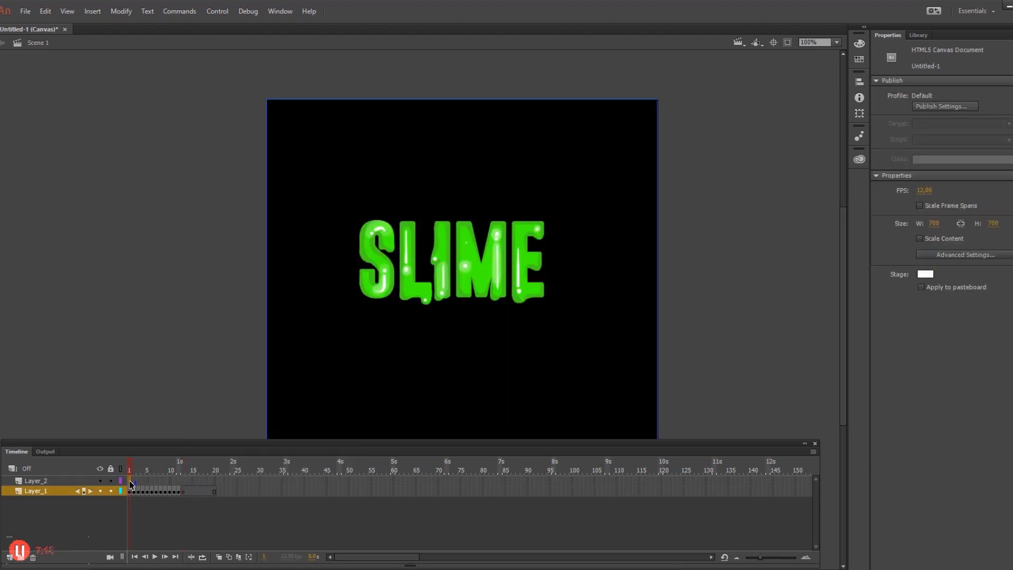
click(36, 480)
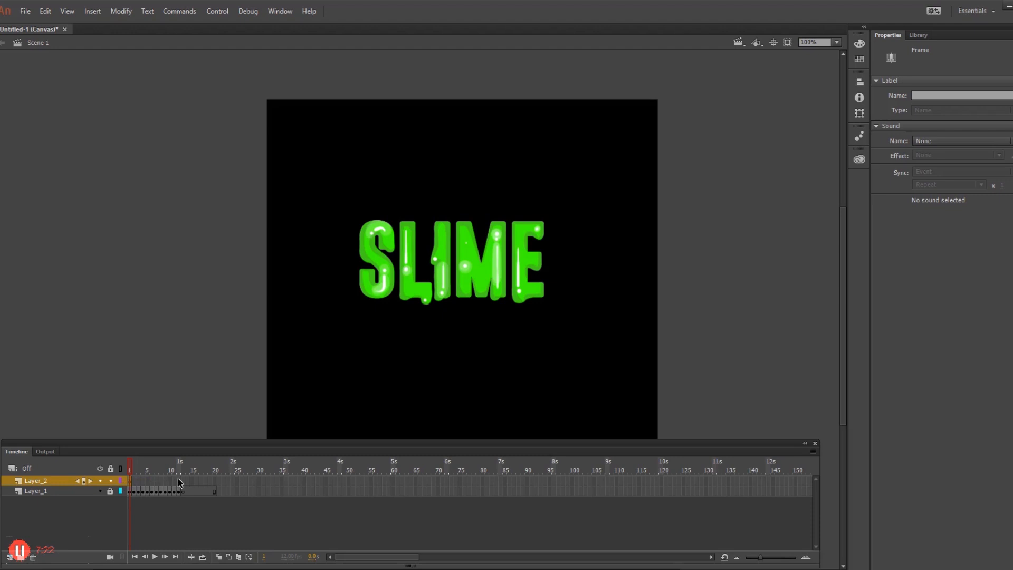
Step: Clear Layer_2's frames and set the brush fill to slime green
right_click(158, 481)
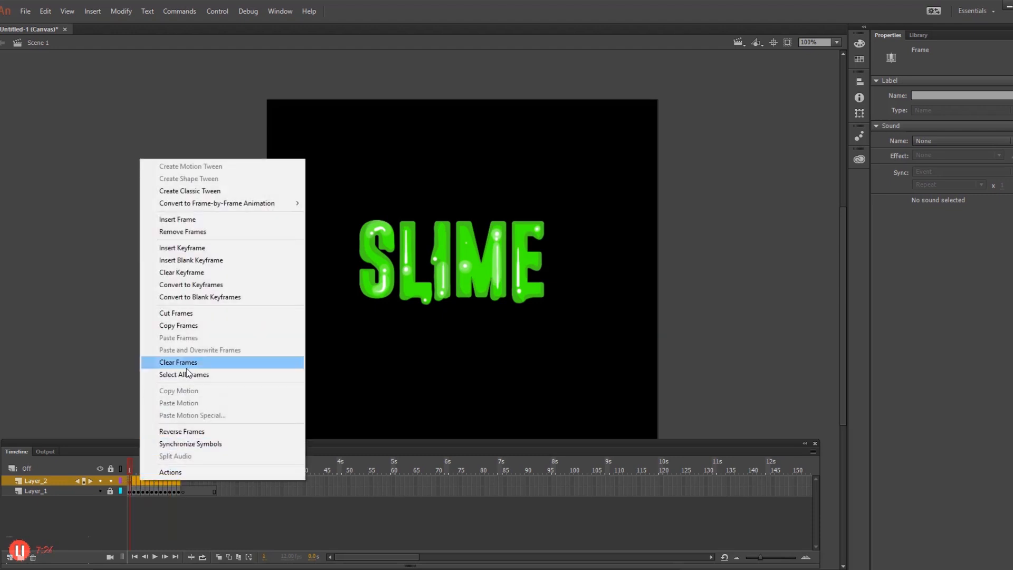
click(177, 362)
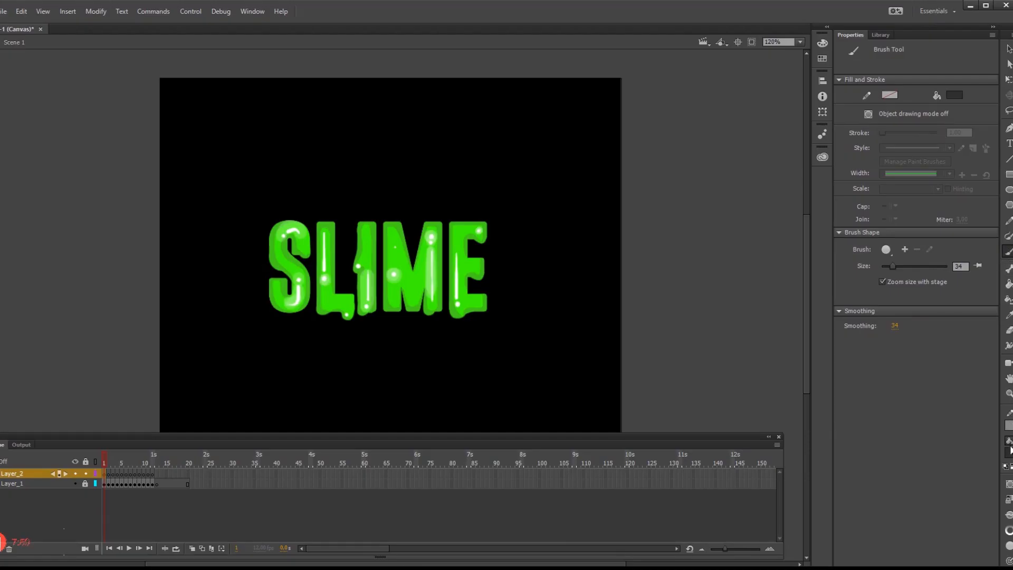
click(954, 95)
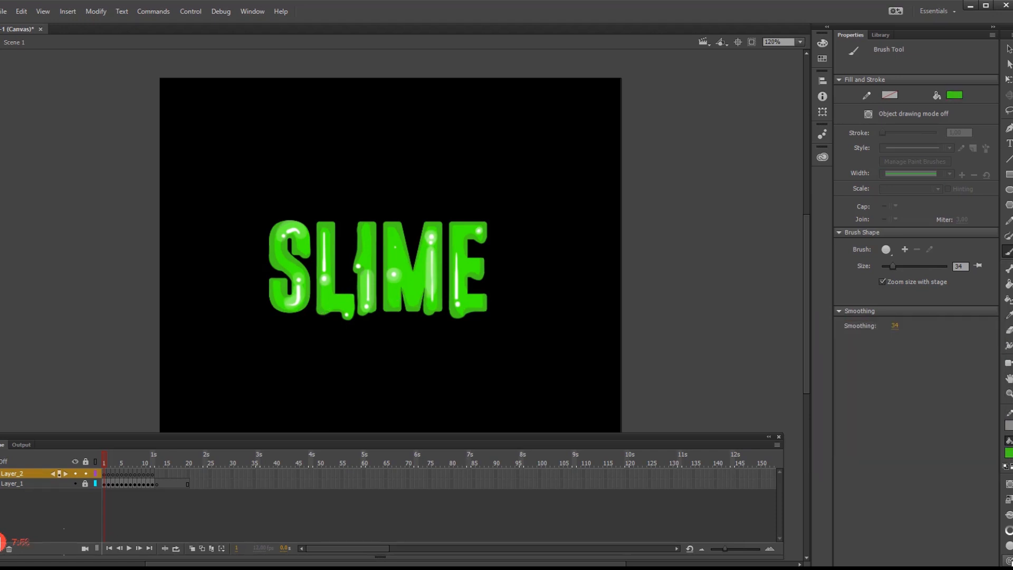
mouse_move(677, 396)
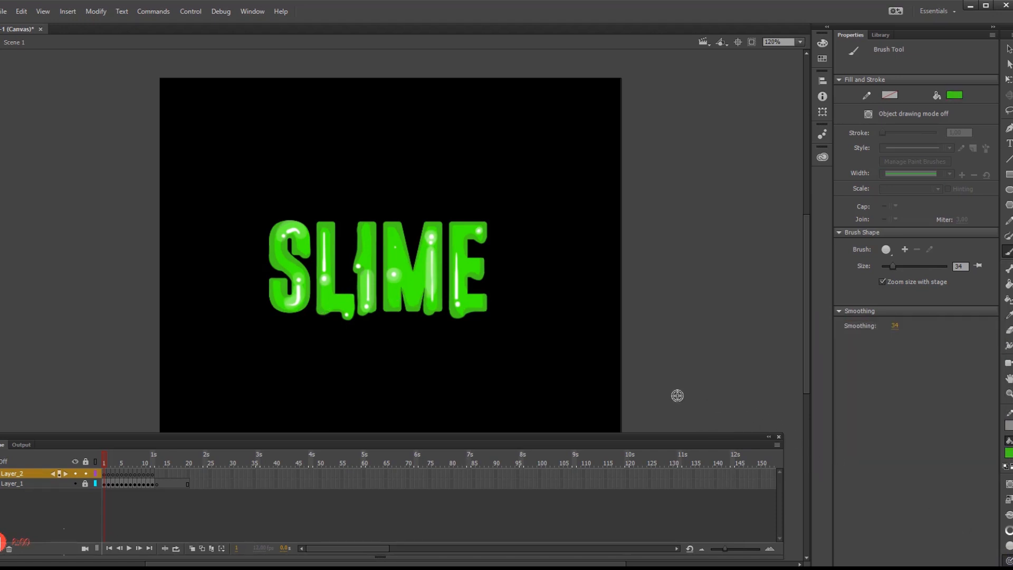
mouse_move(204, 537)
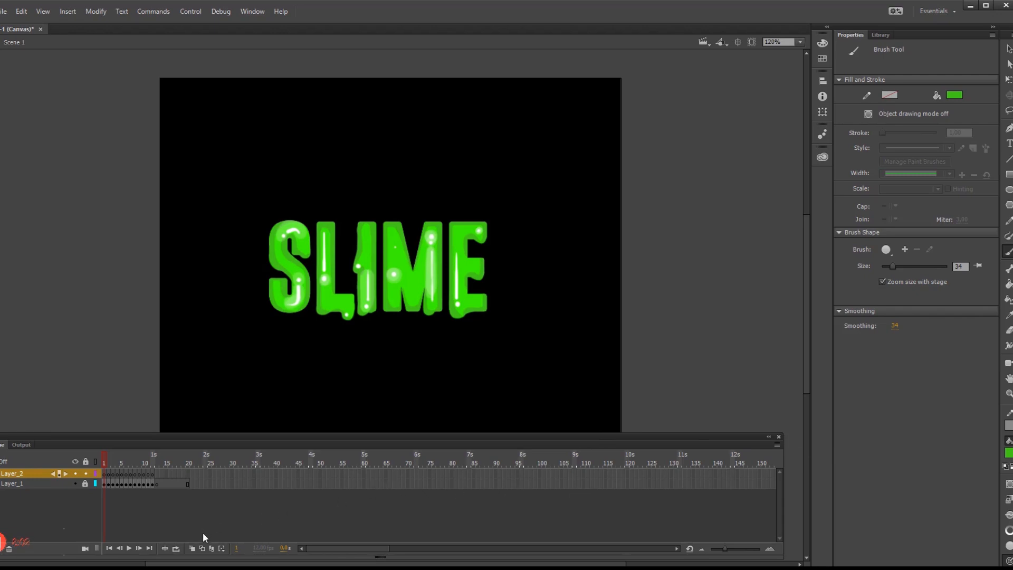
mouse_move(204, 552)
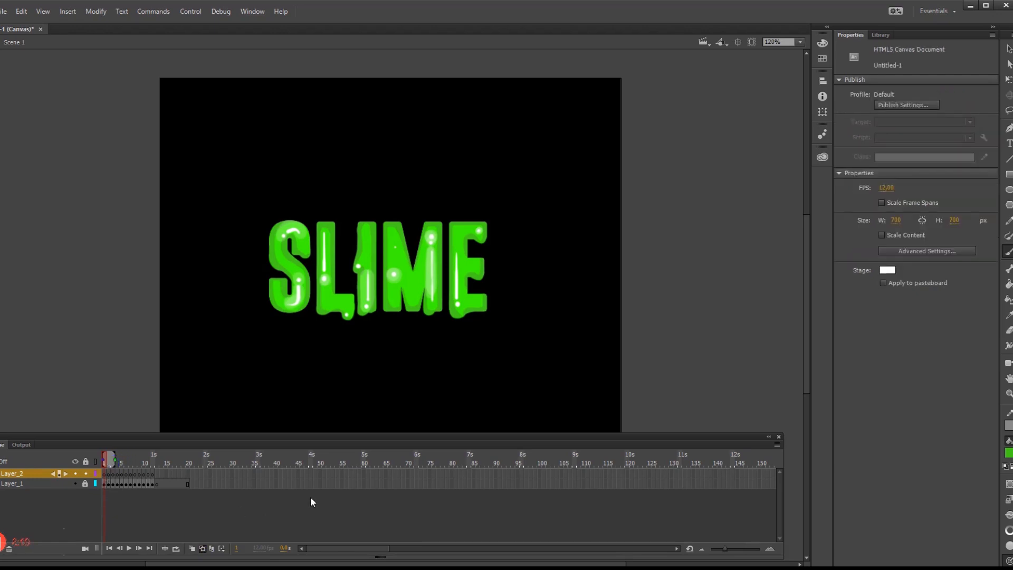
mouse_move(292, 513)
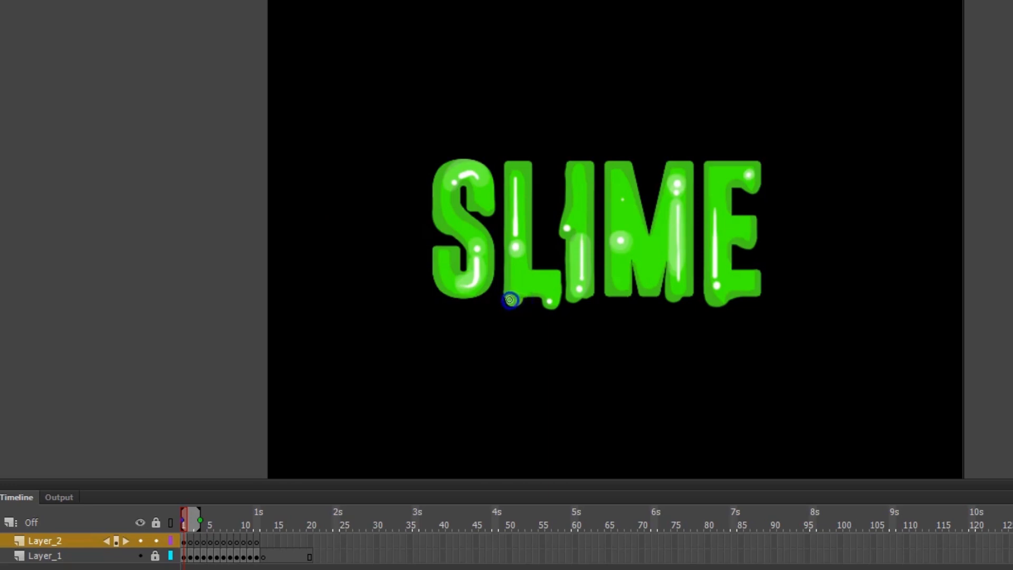
mouse_move(527, 327)
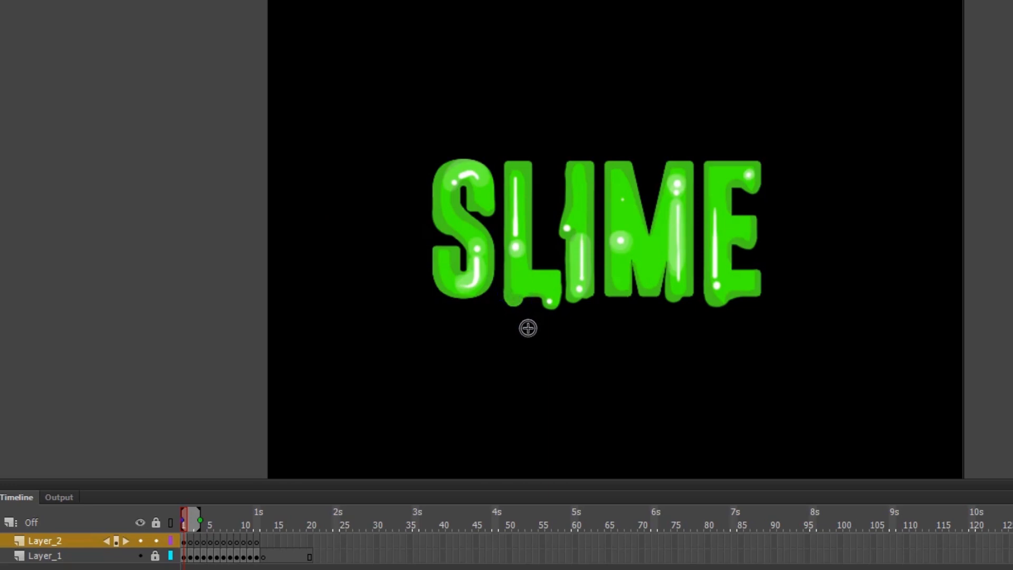
Step: Paint the drip under the L across successive F6 keyframes on Layer_2
key(f6)
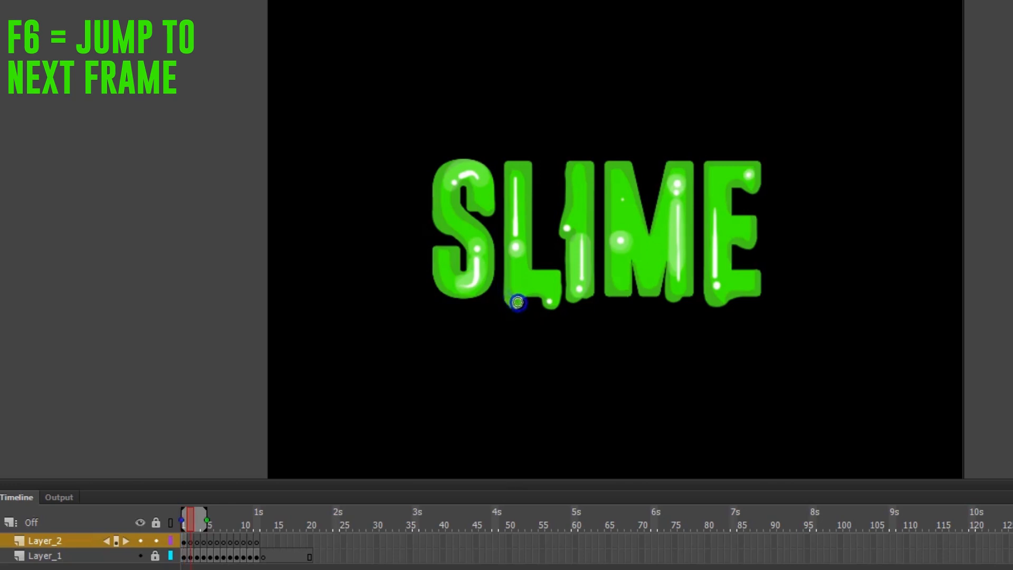
key(f6)
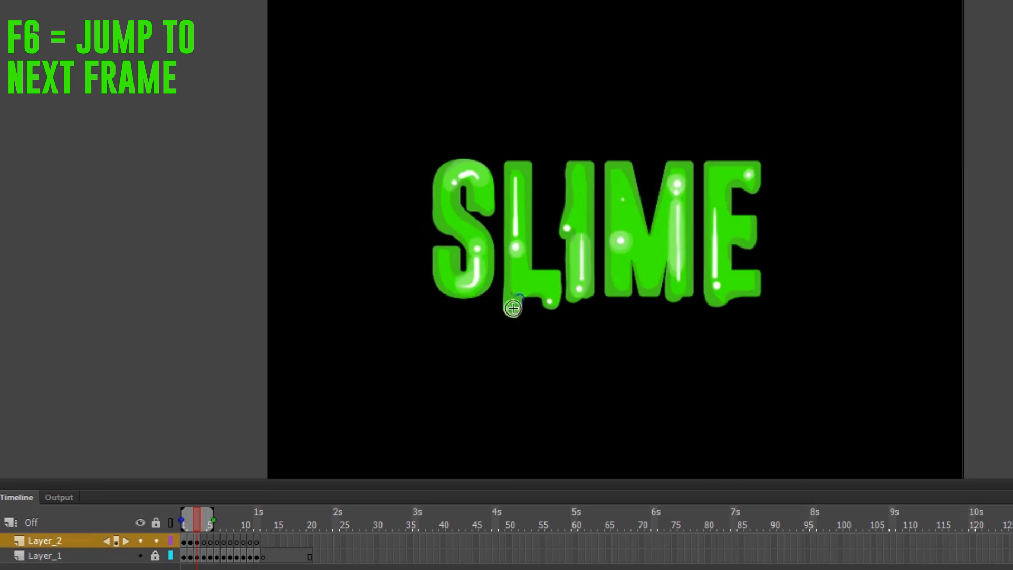
key(f6)
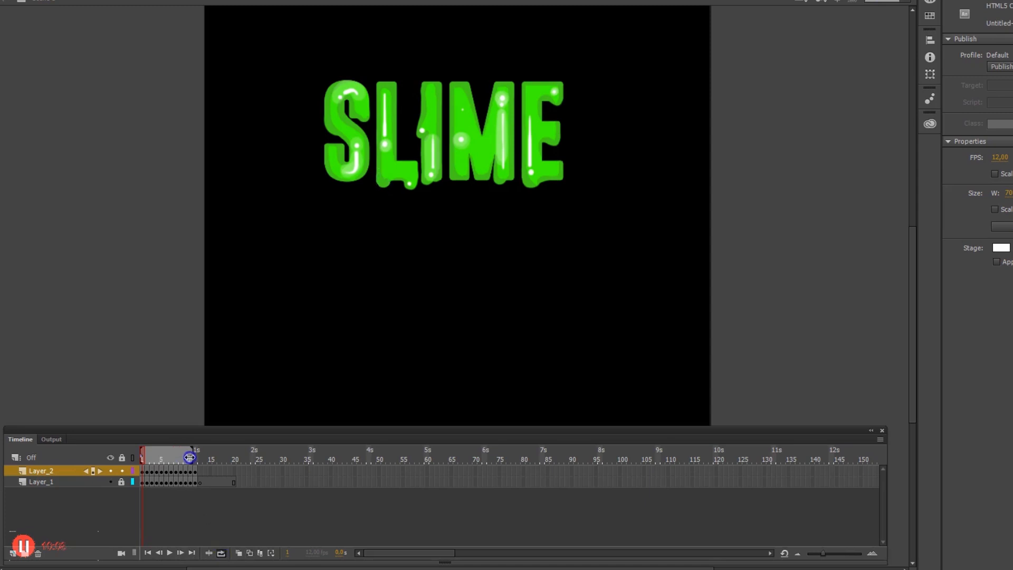
click(169, 551)
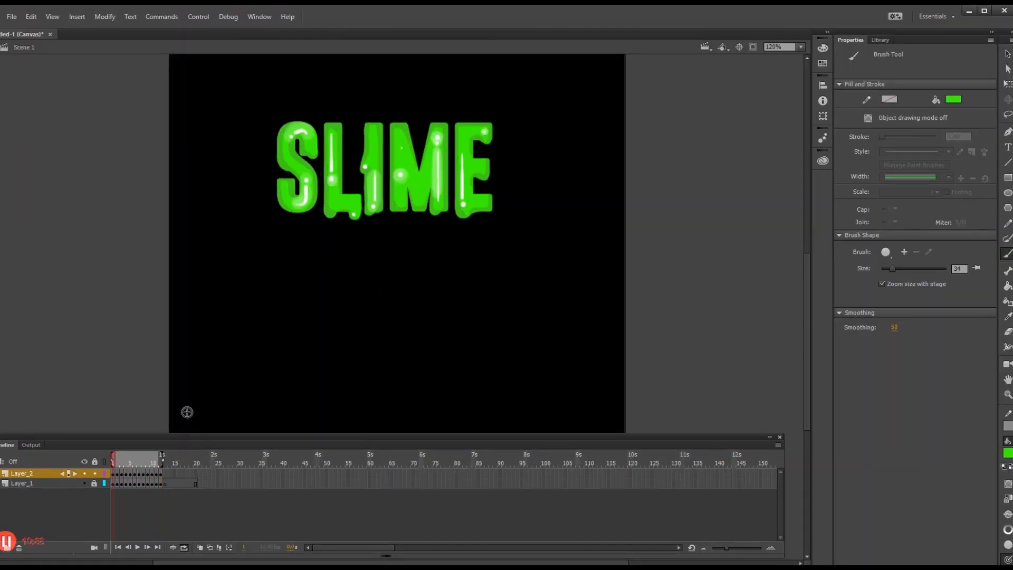
mouse_move(331, 210)
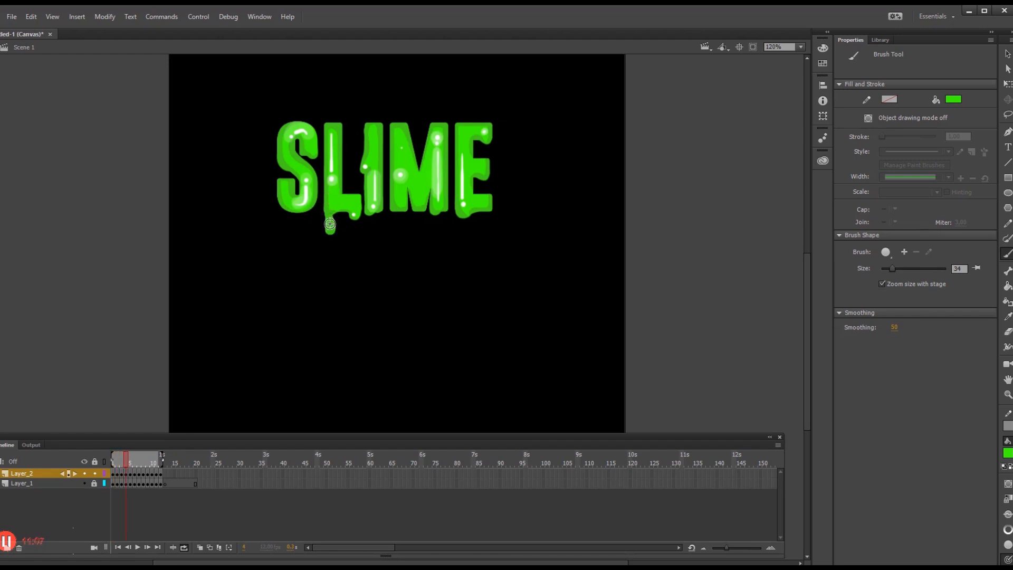
drag(329, 224, 328, 243)
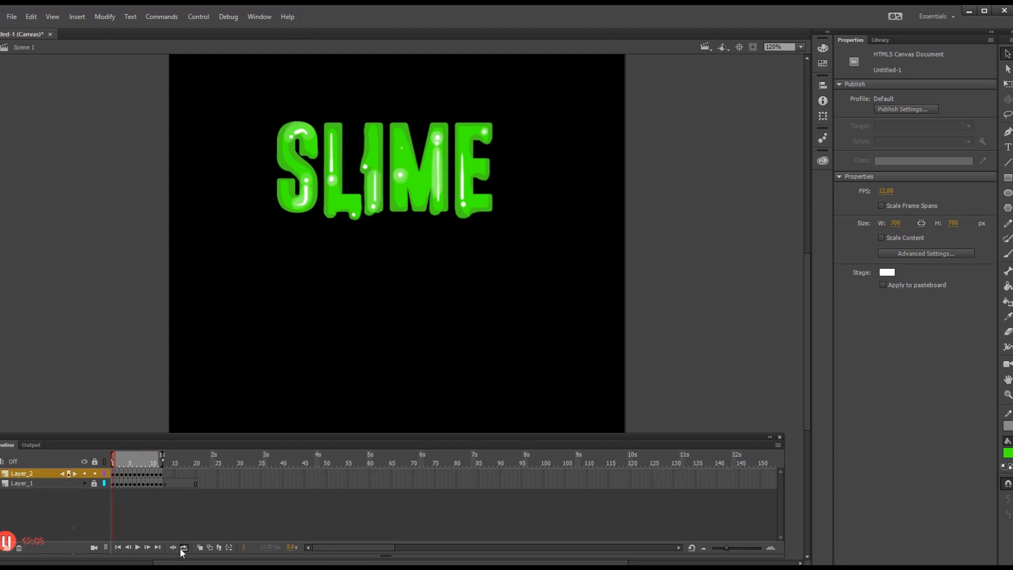
click(136, 547)
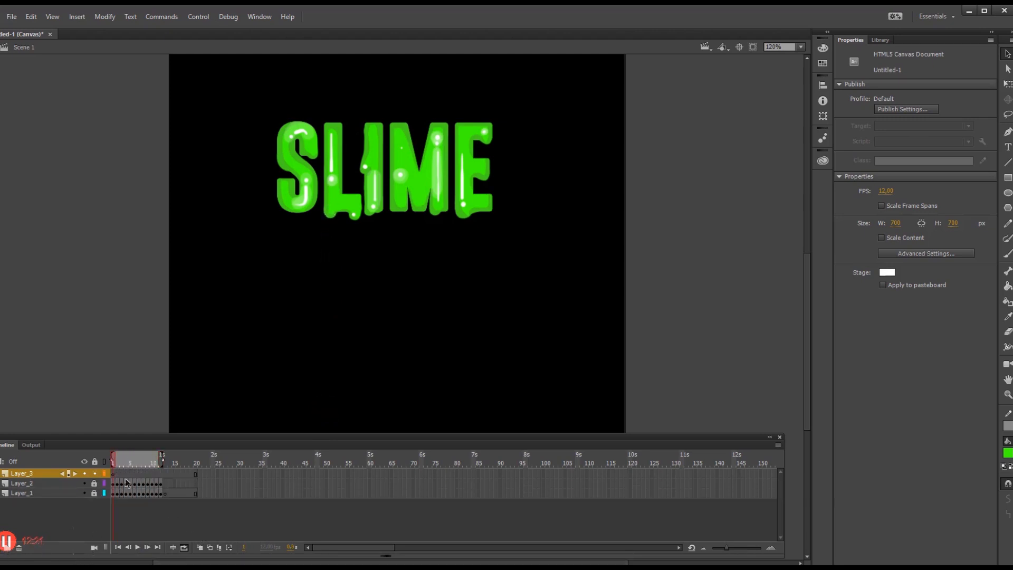
Step: Trim Layer_3 to the drip frame range, with green brush and Onion Skin on
click(160, 472)
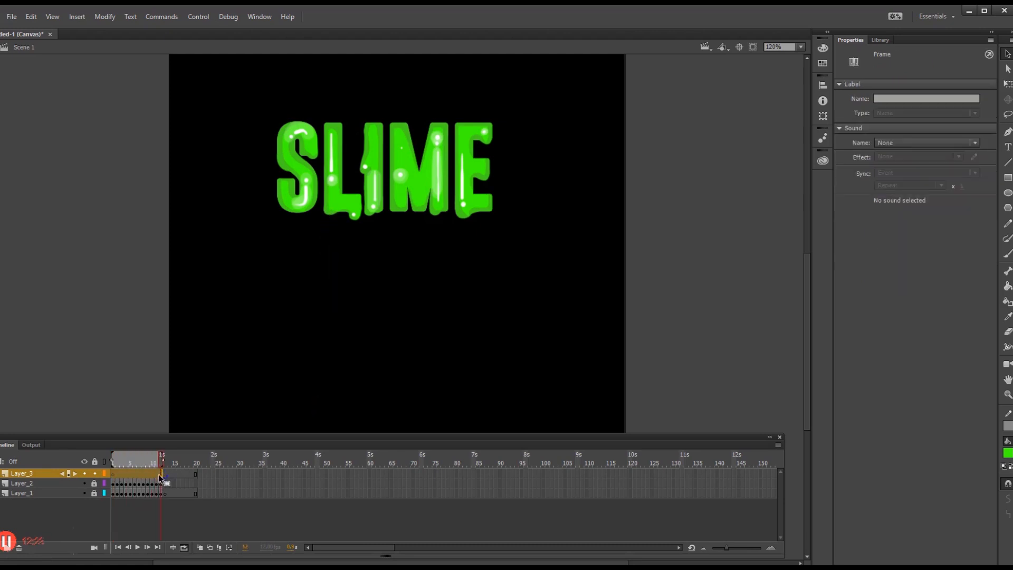
right_click(159, 477)
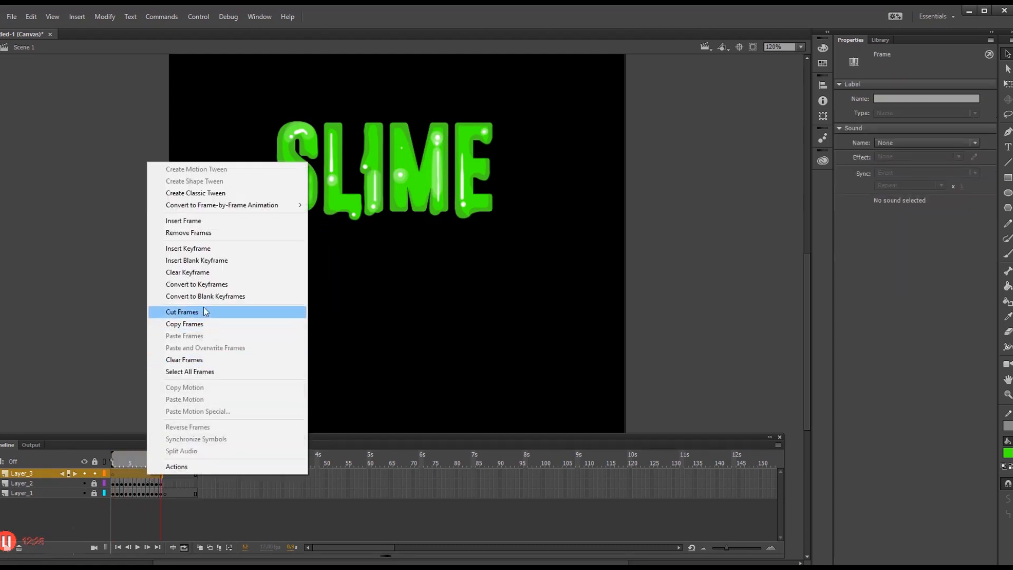
click(181, 312)
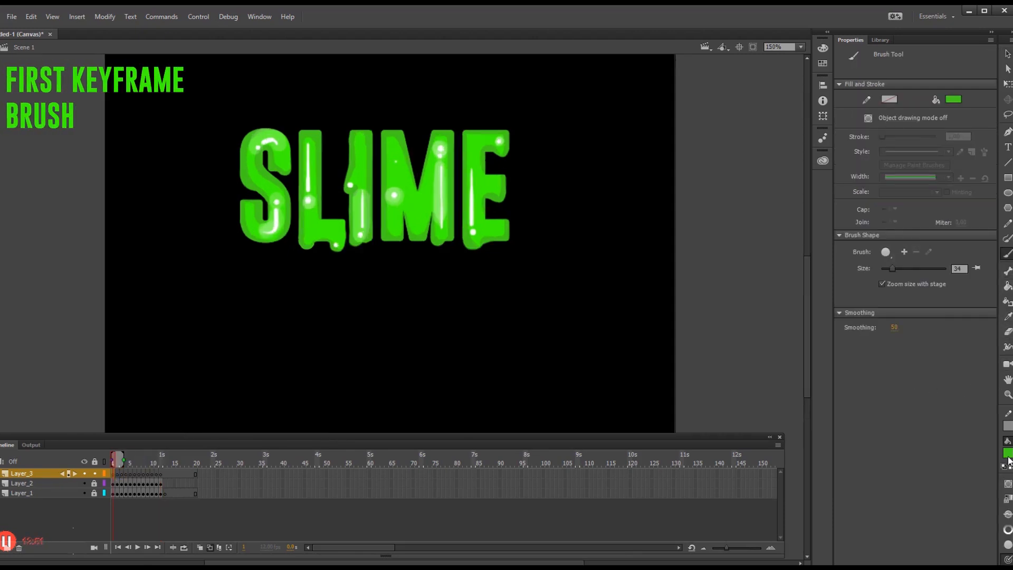
click(953, 99)
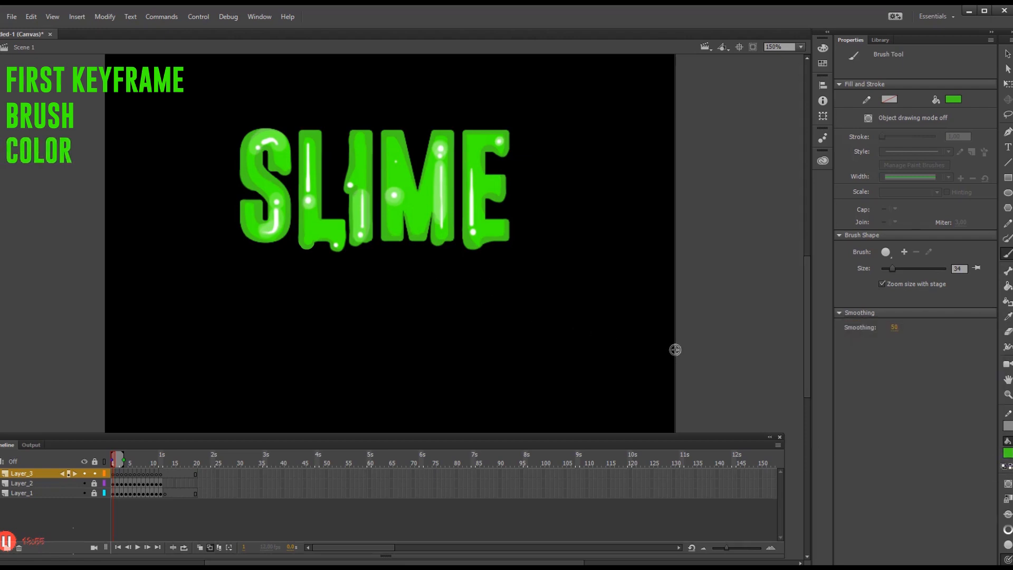
click(121, 472)
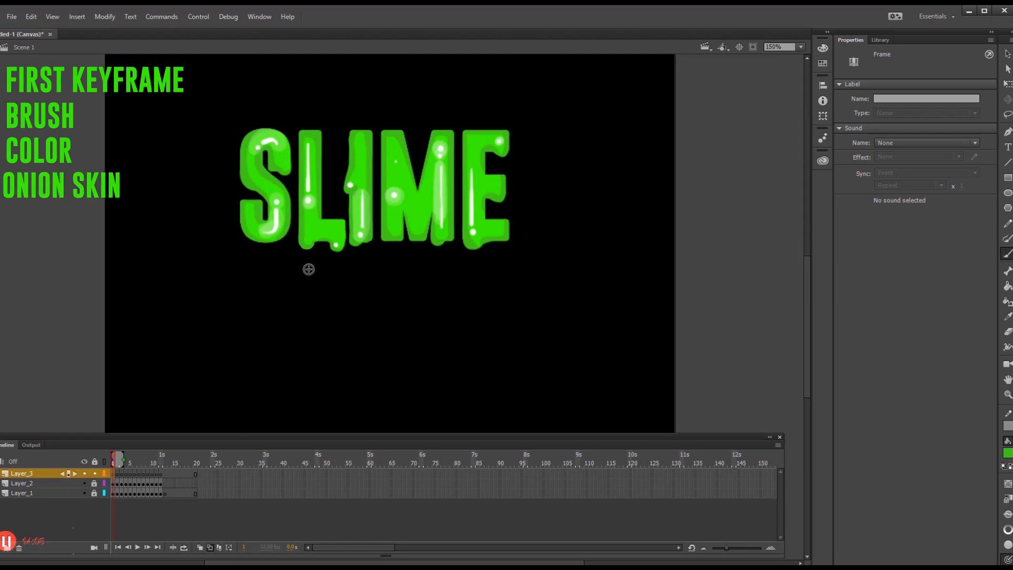
mouse_move(386, 234)
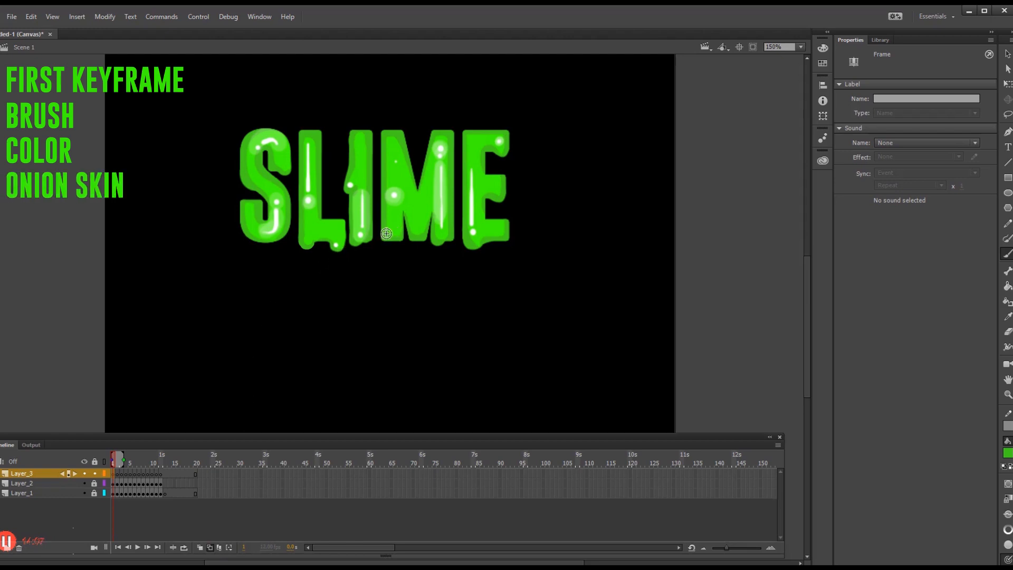